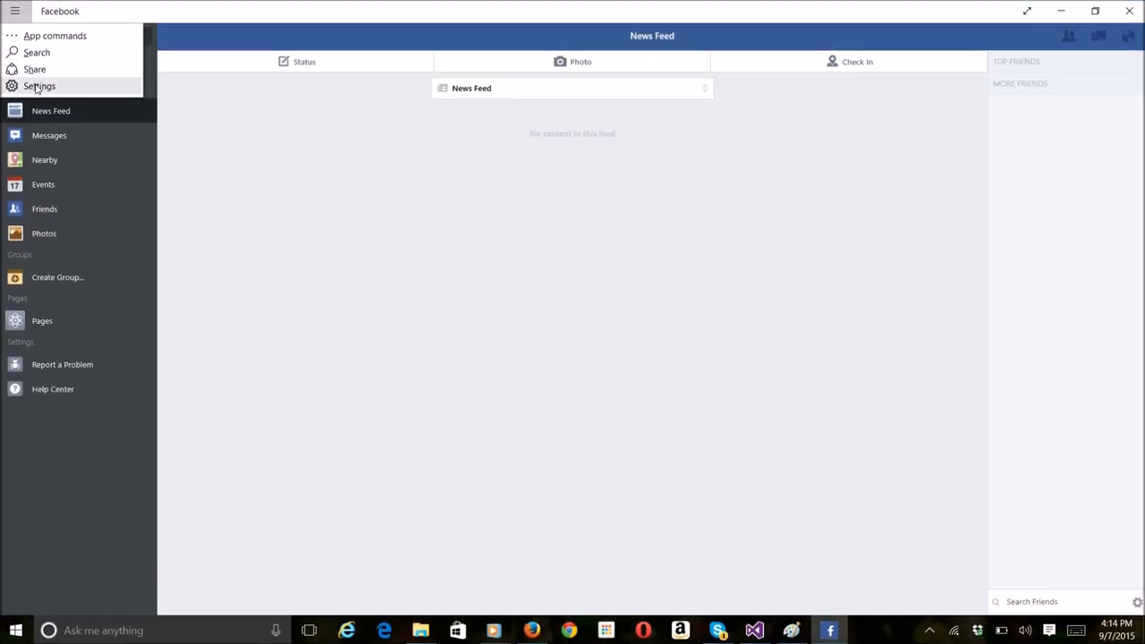
- Log out of Facebook through Settings, confirming with OK to reach the empty sign-in screen
click(40, 86)
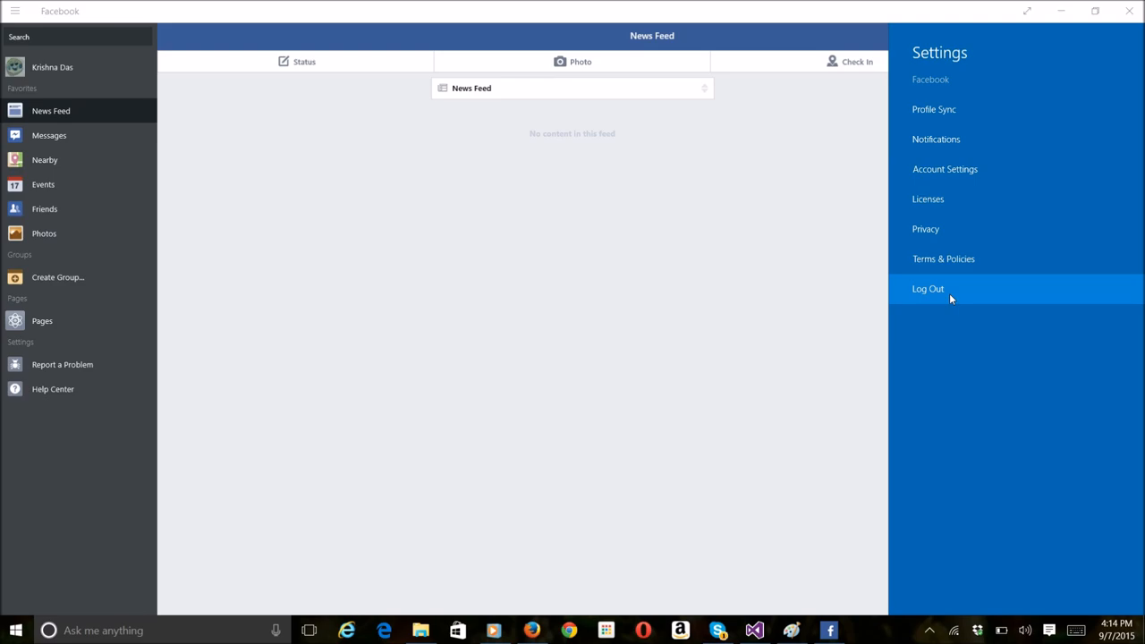
click(927, 288)
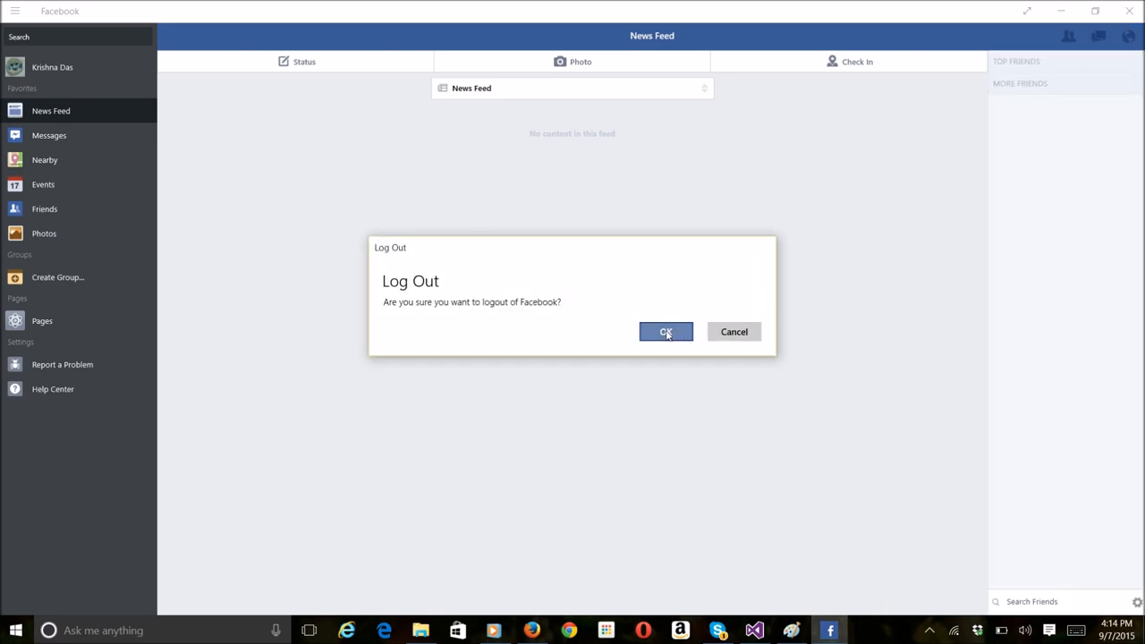
click(665, 332)
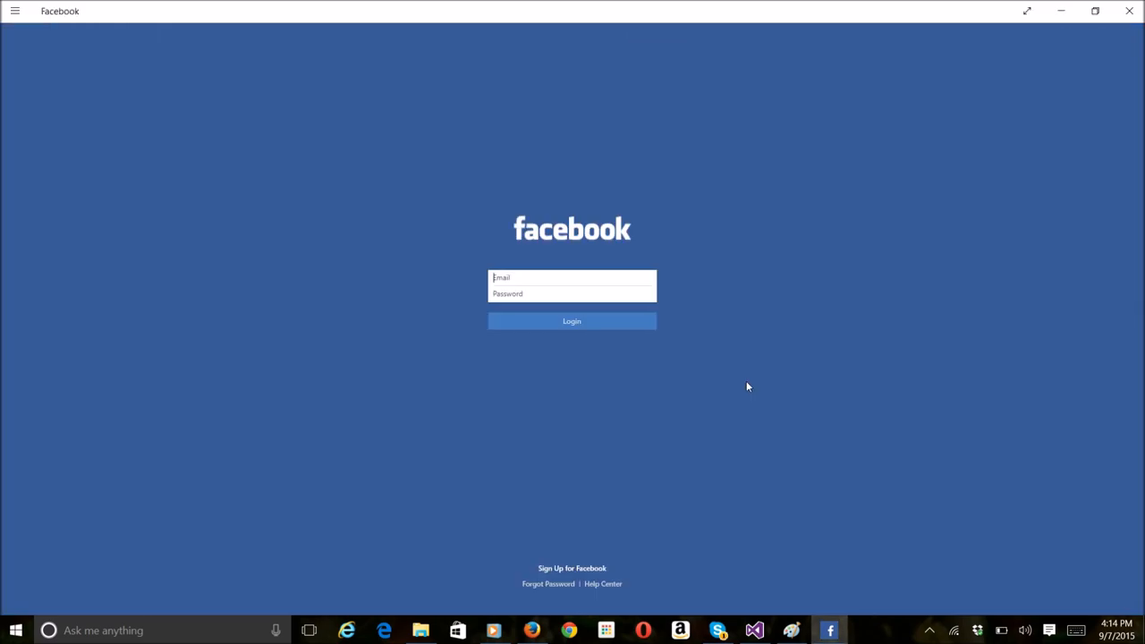